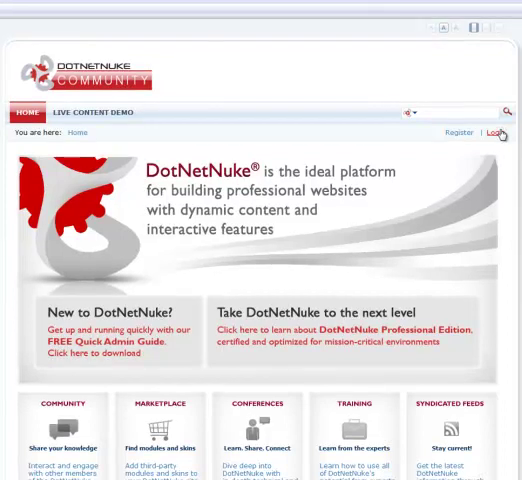
# Step: Log in to DotNetNuke with the administrator account
pyautogui.click(509, 131)
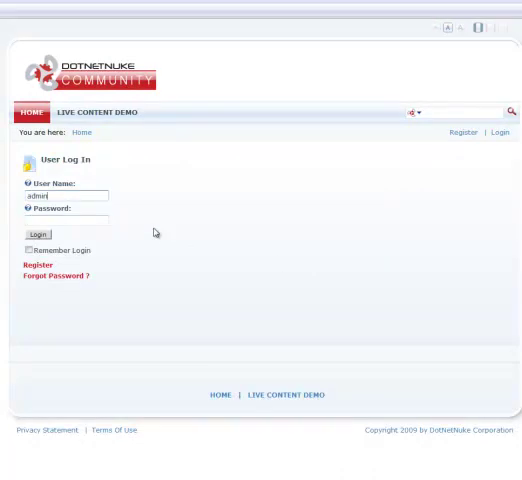
pyautogui.write('password')
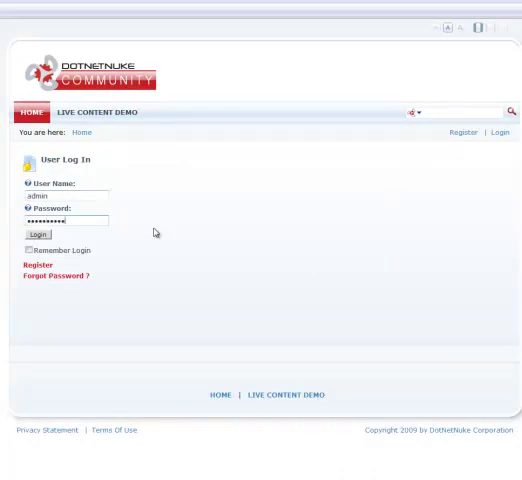
pyautogui.click(37, 234)
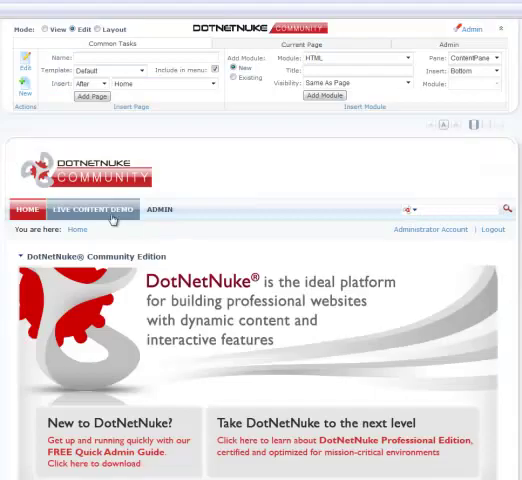
# Step: Upload Chrysanthemum.jpg and add it as an ePicture element on Live Content Demo
pyautogui.click(90, 210)
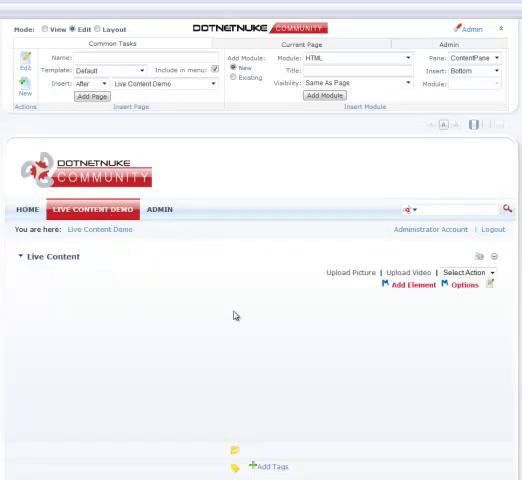
pyautogui.moveTo(229, 343)
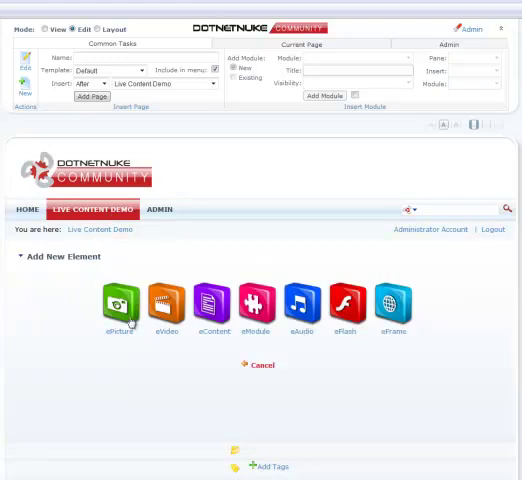
pyautogui.click(119, 303)
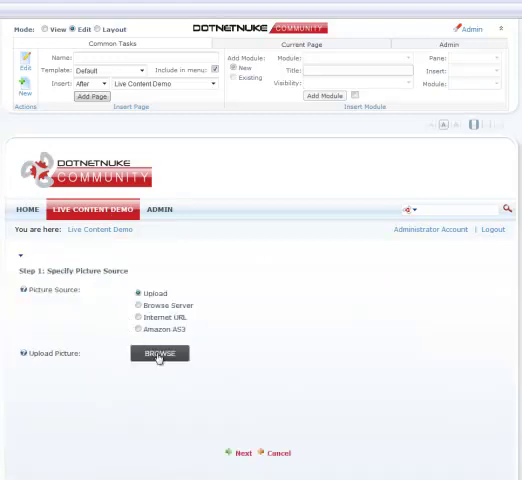
pyautogui.click(159, 353)
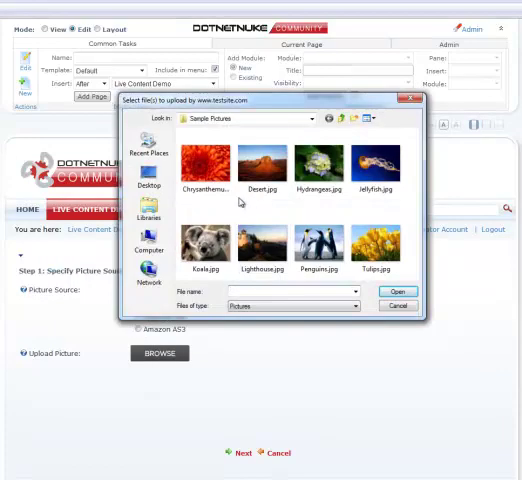
pyautogui.click(398, 307)
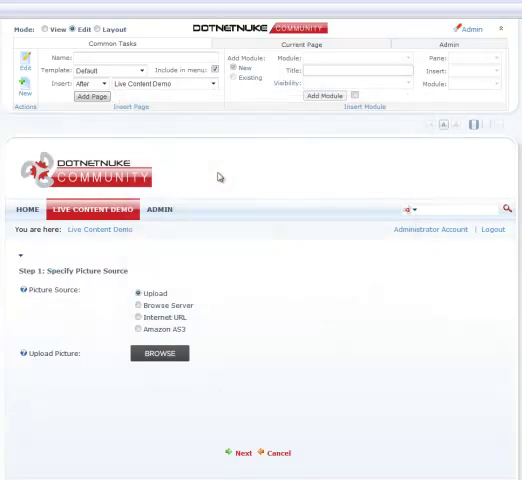
pyautogui.click(159, 353)
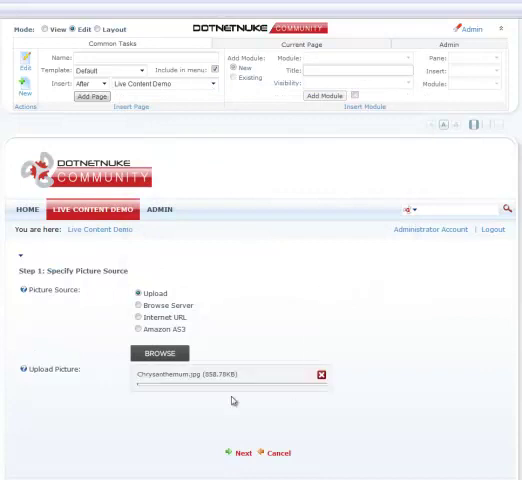
pyautogui.click(235, 453)
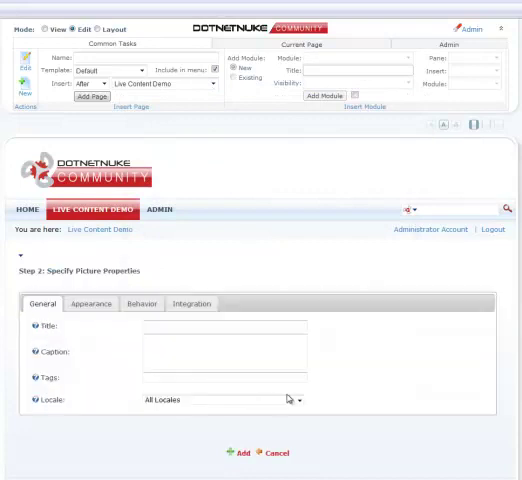
pyautogui.moveTo(290, 398)
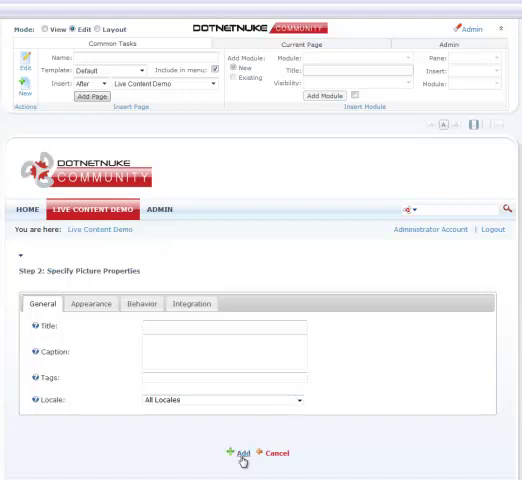
pyautogui.click(238, 452)
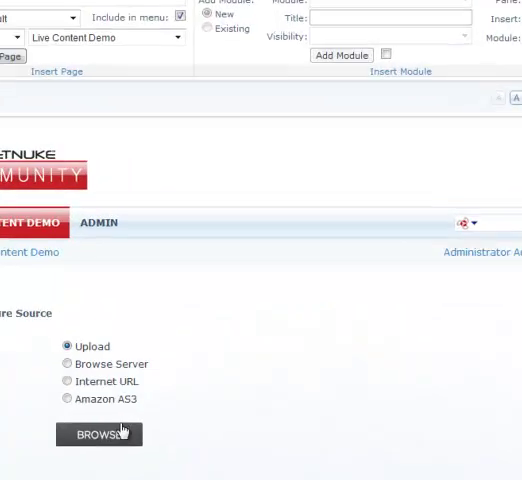
# Step: Upload the Koala, Lighthouse, Penguins and Tulips pictures and continue to the next step
pyautogui.click(99, 434)
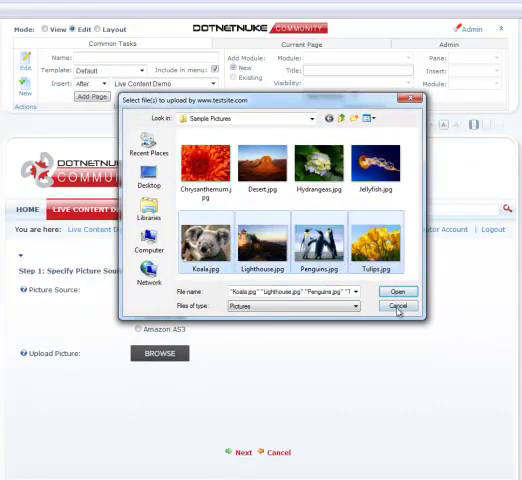
pyautogui.click(397, 293)
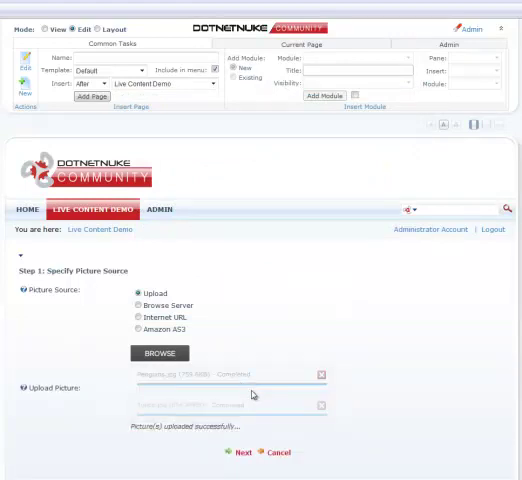
pyautogui.click(238, 452)
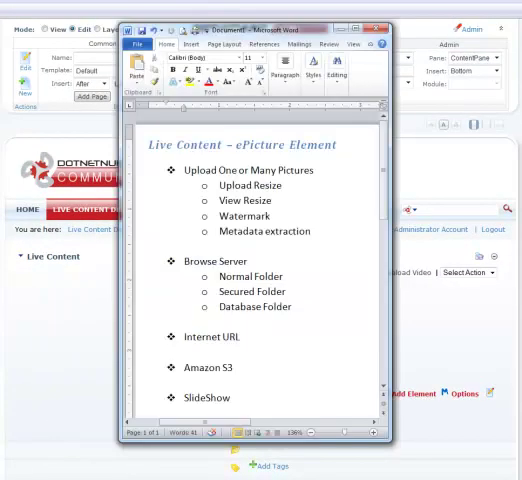
# Step: Close the Word document with the ePicture feature notes
pyautogui.click(231, 397)
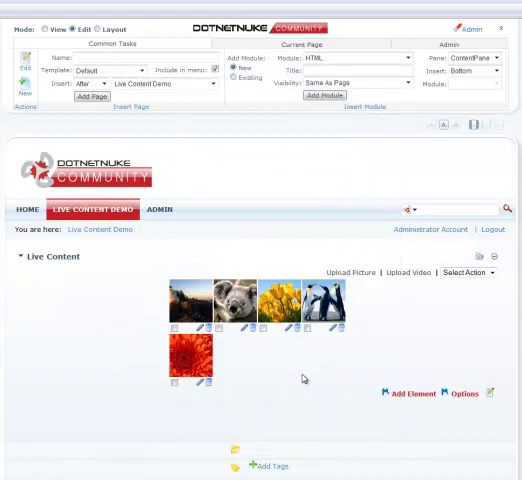
pyautogui.moveTo(190, 305)
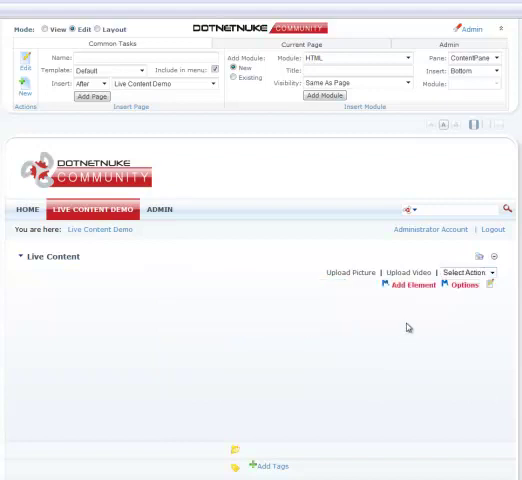
# Step: Enable ePicture upload resizing in the module options, keeping 800 by 600 limits
pyautogui.click(462, 285)
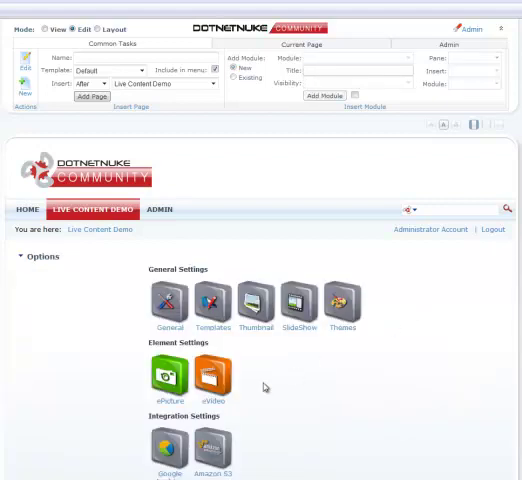
pyautogui.click(168, 377)
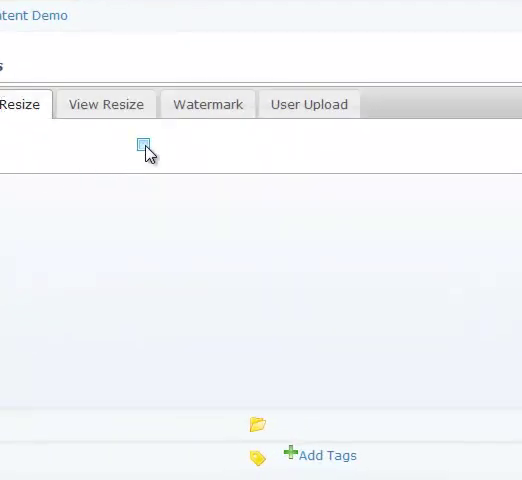
pyautogui.click(143, 145)
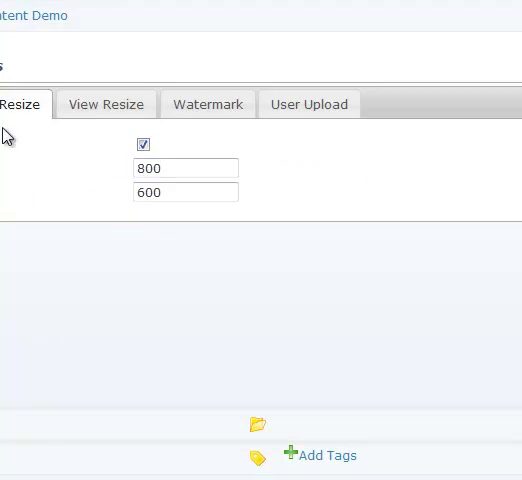
pyautogui.click(184, 167)
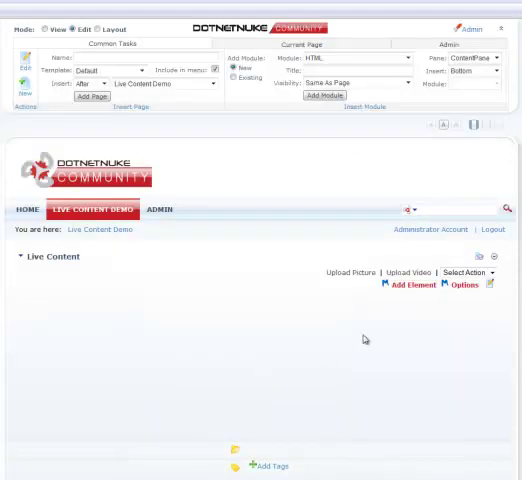
# Step: Re-upload the sample pictures as an ePicture gallery and open Tulips enlarged
pyautogui.click(351, 274)
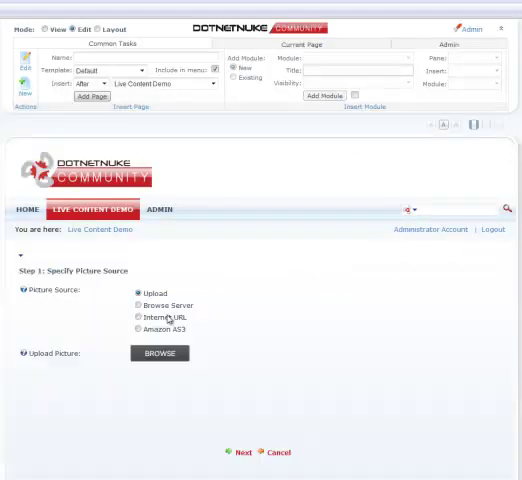
pyautogui.click(159, 353)
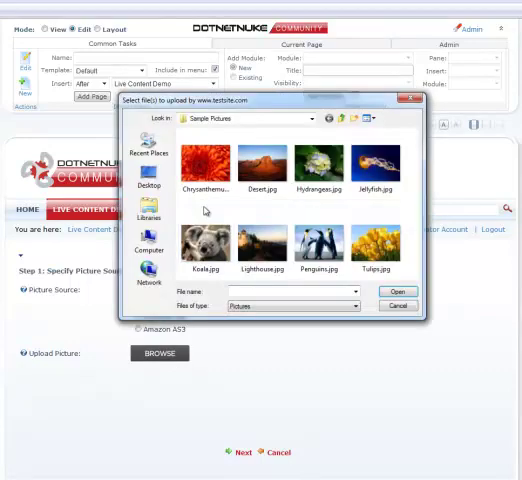
pyautogui.click(398, 305)
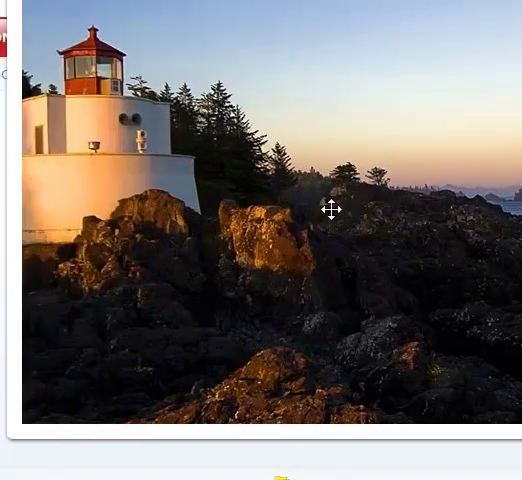
pyautogui.scroll(-3)
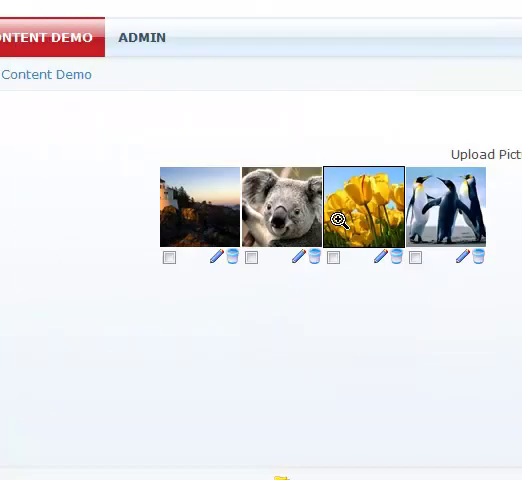
pyautogui.click(363, 209)
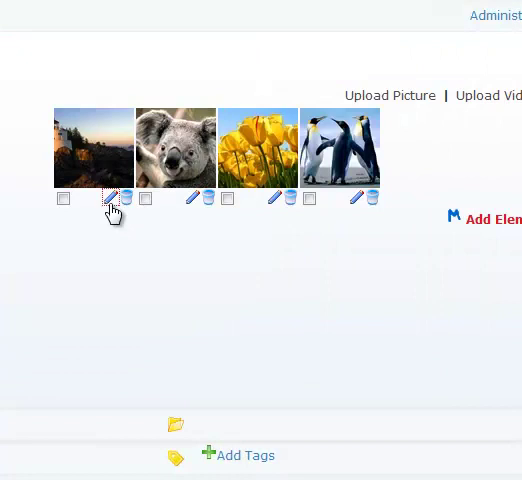
# Step: Set the Lighthouse picture's width and height to 400 and save the change
pyautogui.click(110, 198)
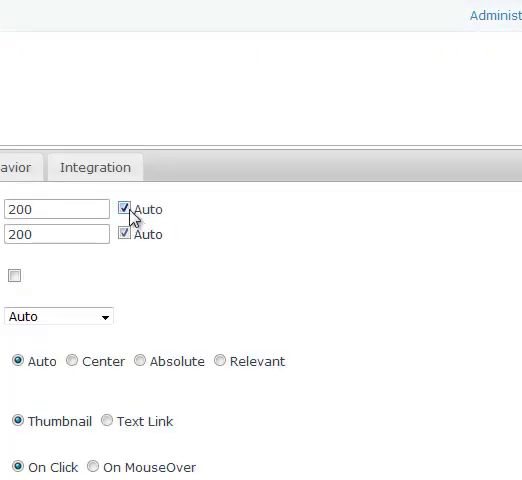
pyautogui.click(124, 208)
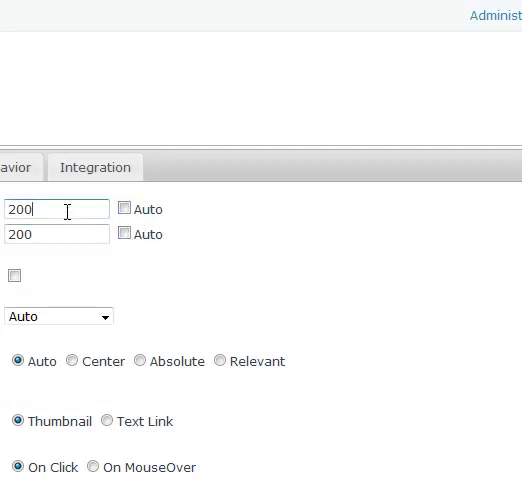
pyautogui.write('400')
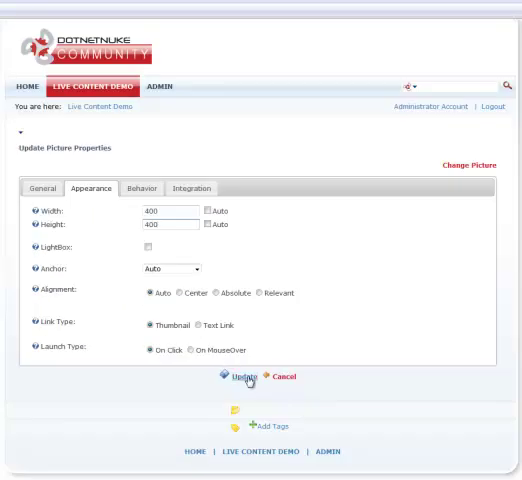
pyautogui.click(233, 376)
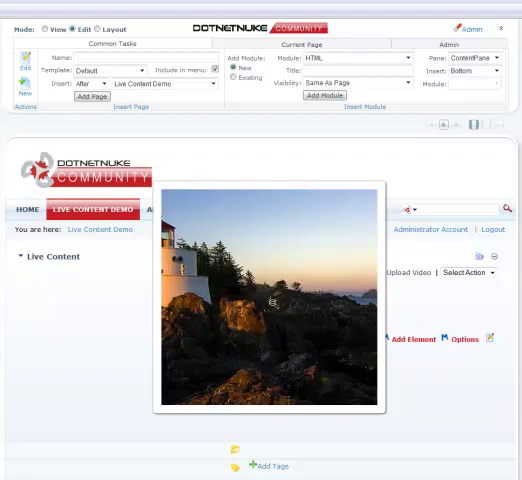
pyautogui.moveTo(330, 215)
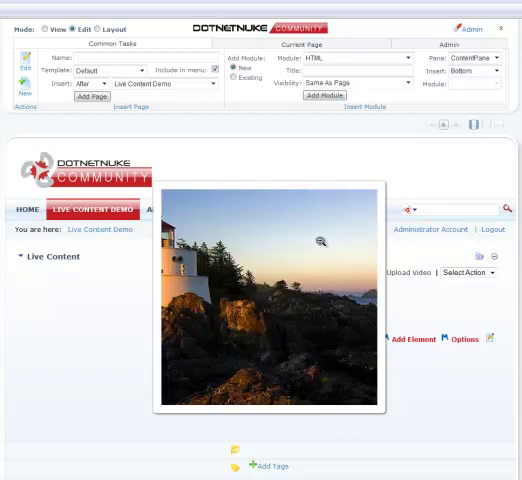
pyautogui.moveTo(319, 240)
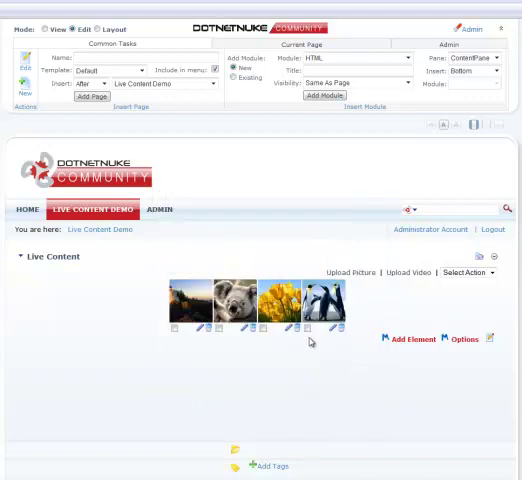
pyautogui.moveTo(251, 360)
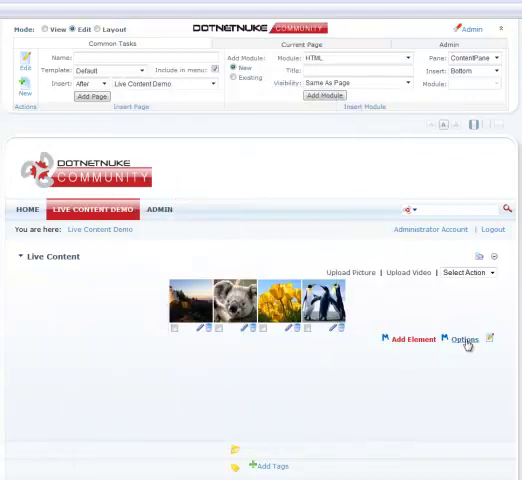
# Step: Turn on the ePicture watermark and enter 'Copyrighted by' as its text
pyautogui.click(461, 339)
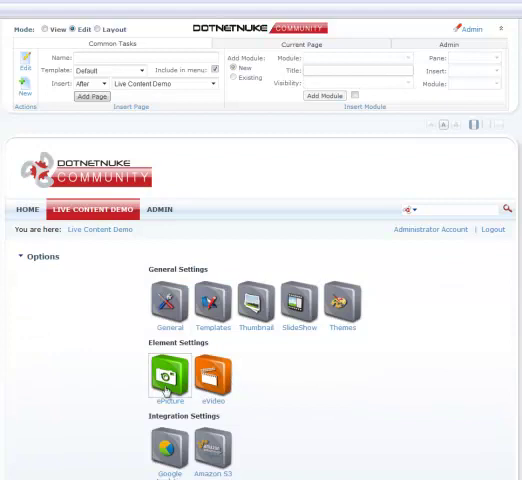
pyautogui.click(169, 378)
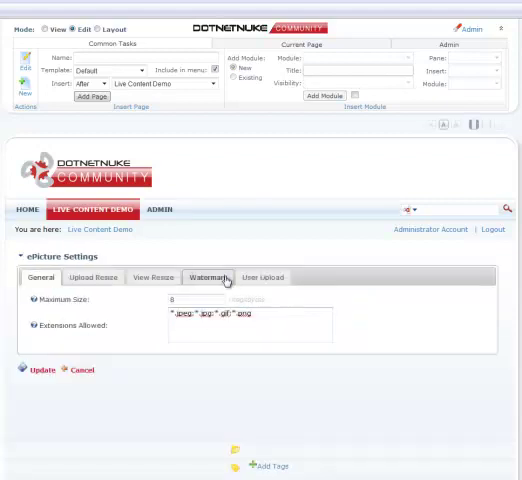
pyautogui.click(206, 277)
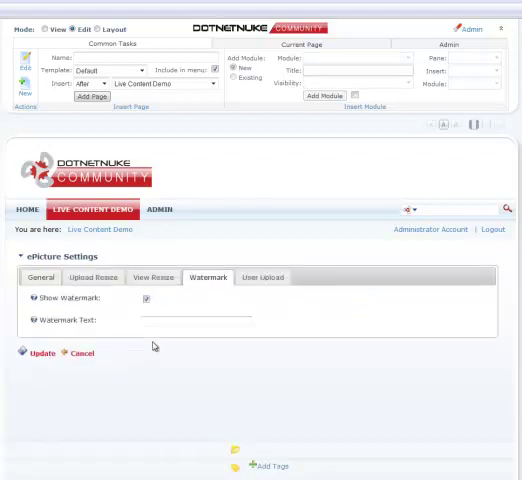
pyautogui.click(195, 324)
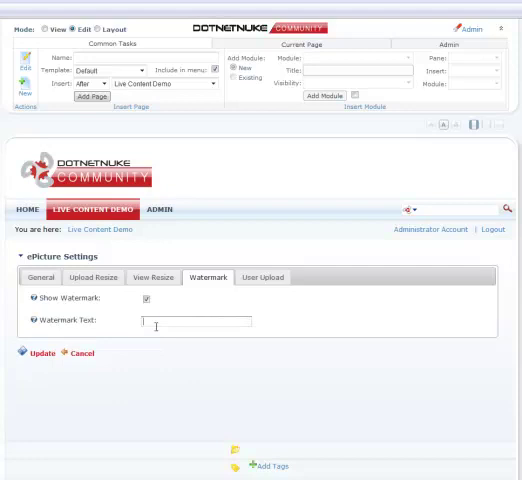
pyautogui.write('Copyrighted by')
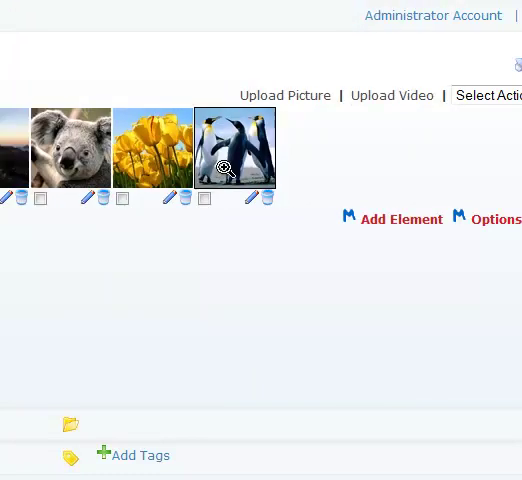
# Step: Preview the Penguins picture enlarged from the gallery
pyautogui.click(234, 150)
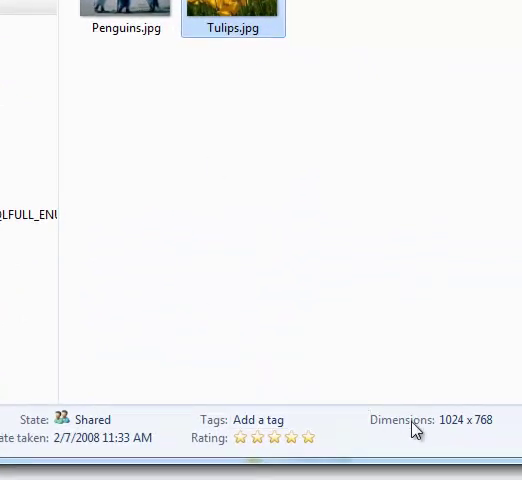
pyautogui.moveTo(144, 410)
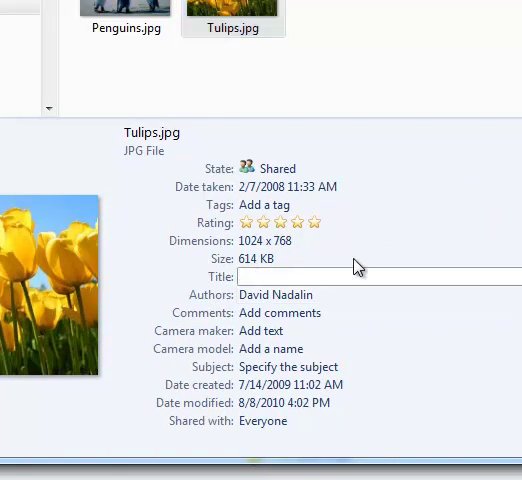
# Step: Give Tulips.jpg the title 'Tulips', subject 'Yellow Flowers', and tags 'Yellow; Fl…'
pyautogui.write('Tulips')
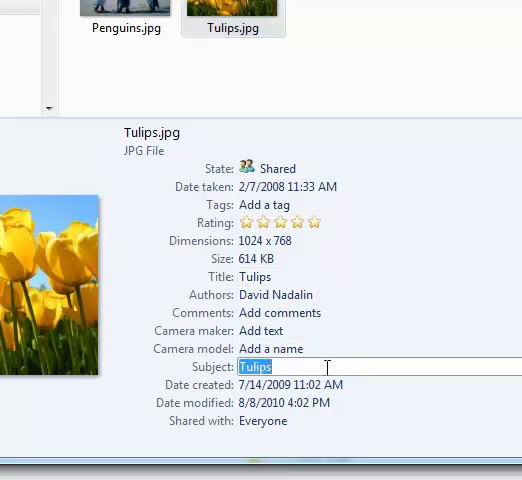
pyautogui.write('Yellow')
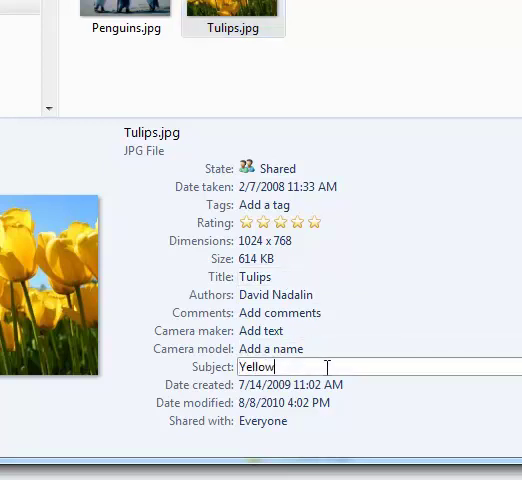
pyautogui.write('Flowers')
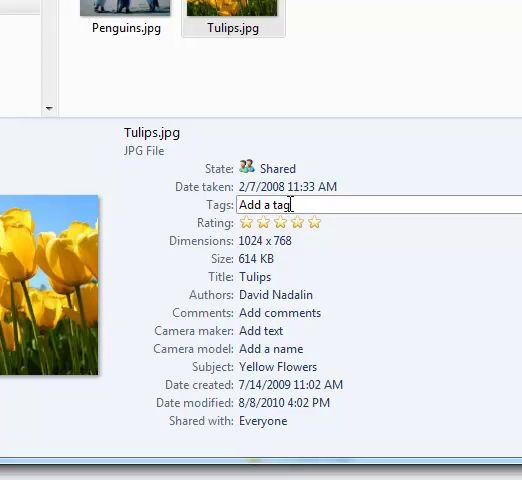
pyautogui.write('Yello')
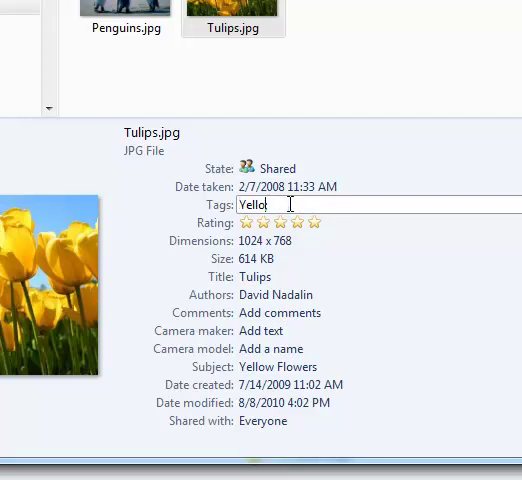
pyautogui.write(';Fl')
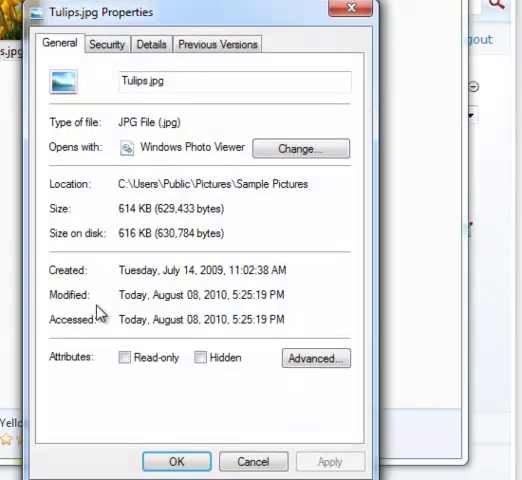
# Step: Confirm Tulips.jpg's Details tags (Yellow, Flower, Nature) and close Properties without changes
pyautogui.click(150, 43)
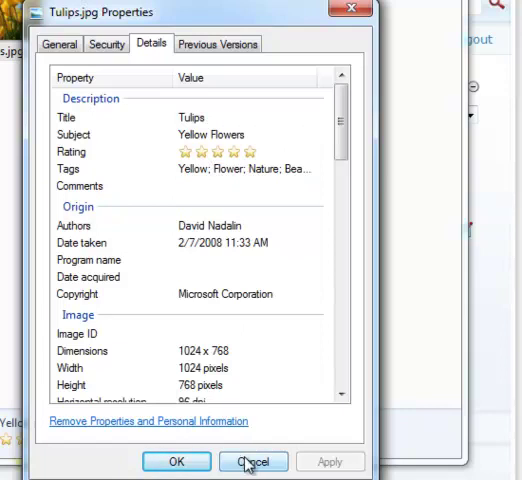
pyautogui.click(252, 461)
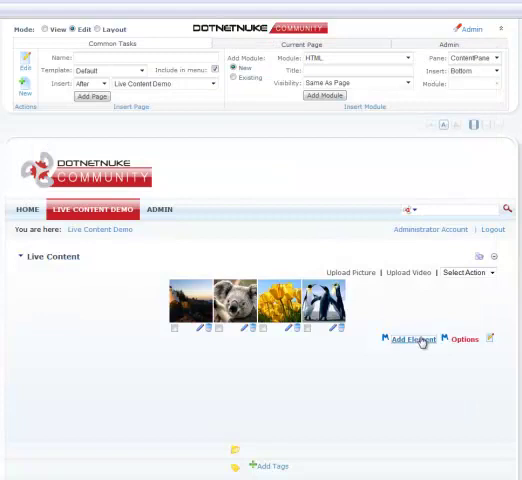
# Step: Upload Tulips.jpg with its file title, caption and tags, then return to the gallery
pyautogui.click(408, 339)
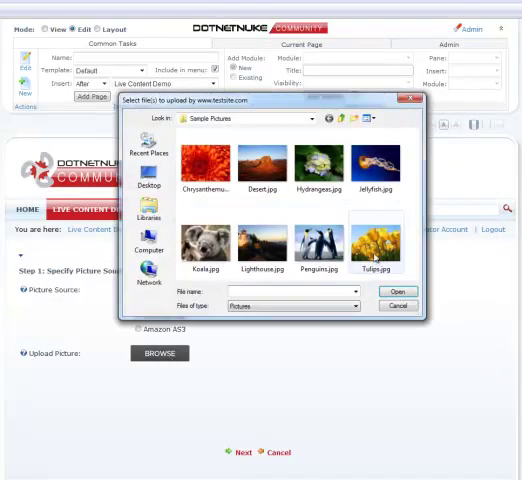
pyautogui.click(397, 292)
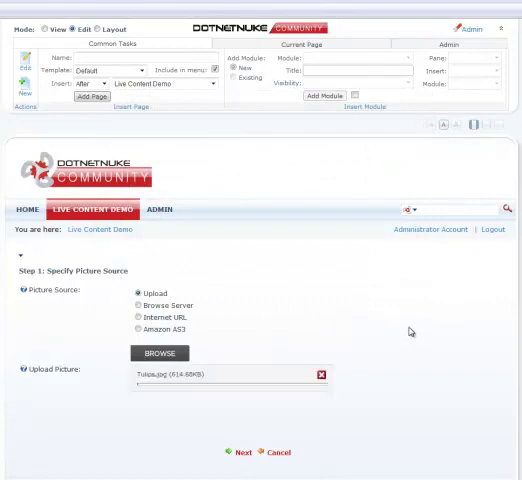
pyautogui.click(238, 451)
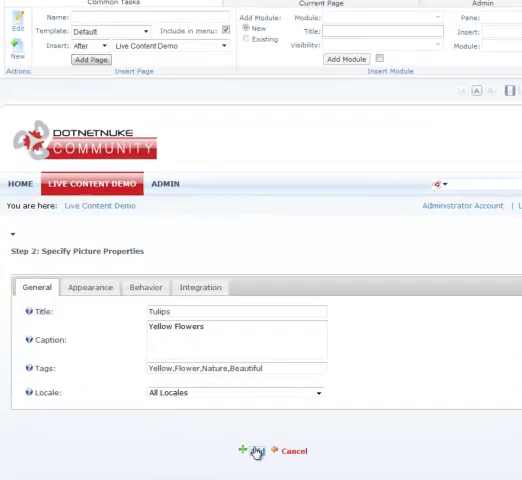
pyautogui.click(244, 451)
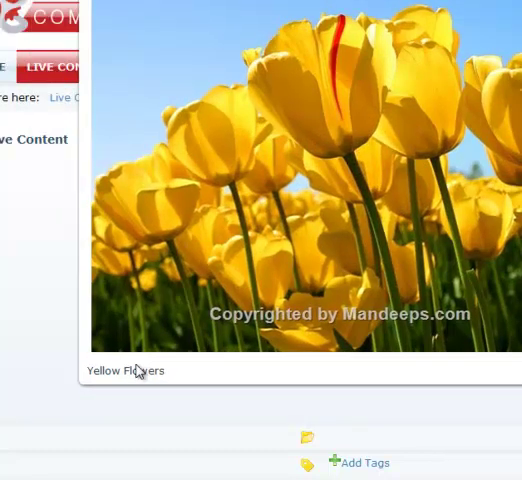
pyautogui.moveTo(345, 195)
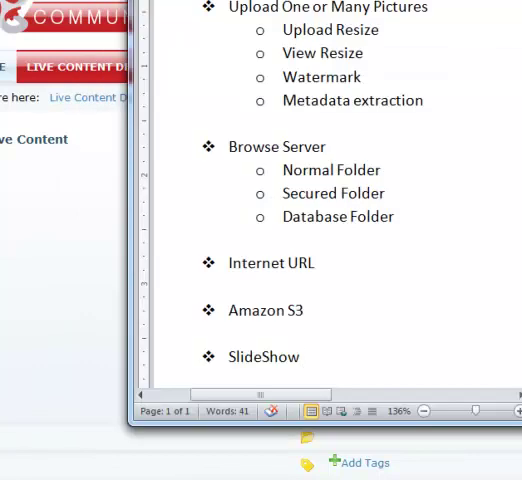
pyautogui.click(298, 357)
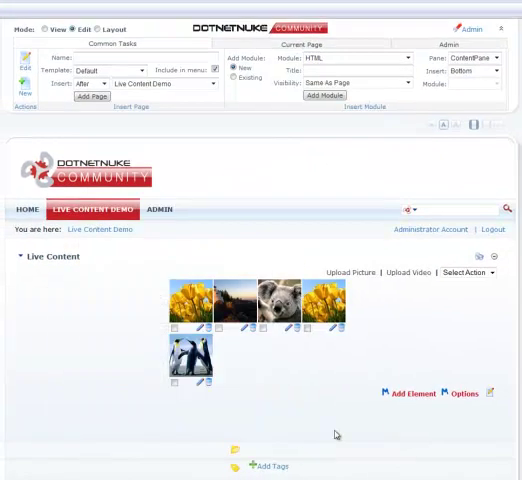
# Step: Add dnn_large_banner.png from the server's root folder as a new picture element
pyautogui.click(396, 393)
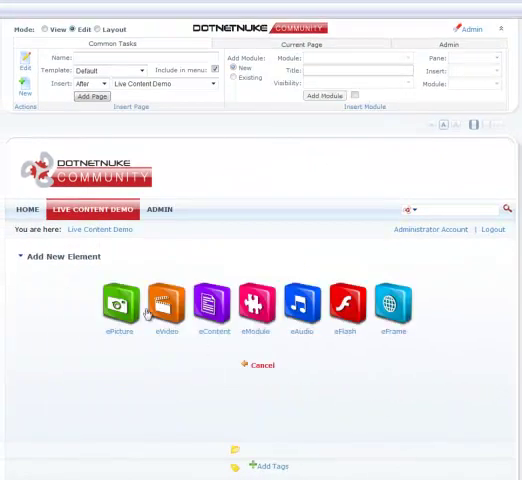
pyautogui.click(119, 303)
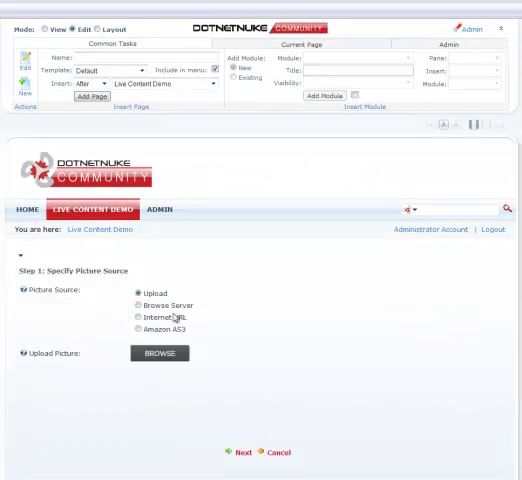
pyautogui.click(137, 306)
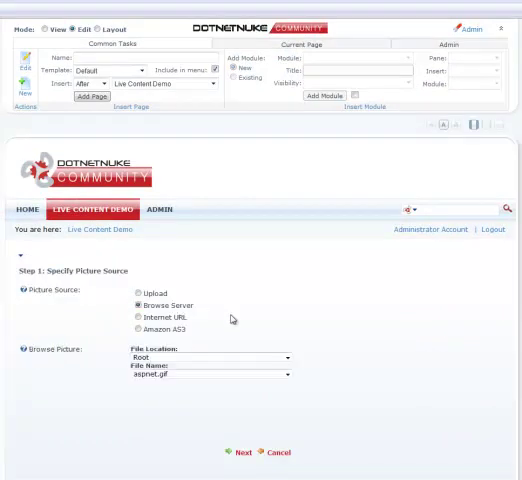
pyautogui.moveTo(232, 322)
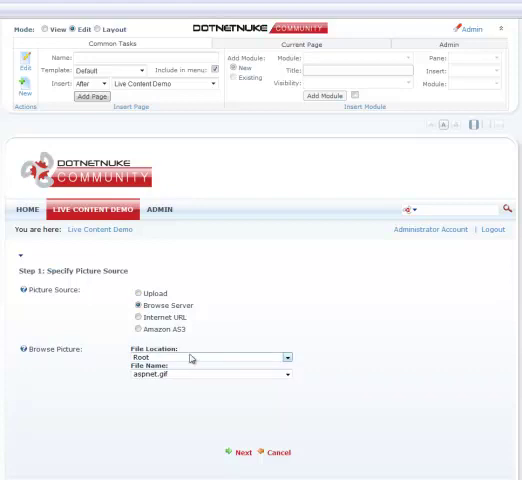
pyautogui.click(289, 377)
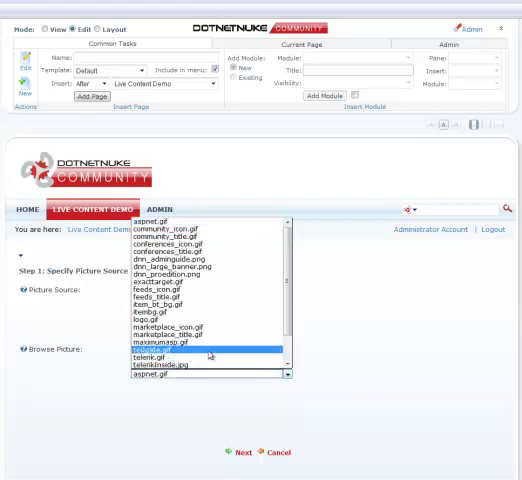
pyautogui.click(207, 350)
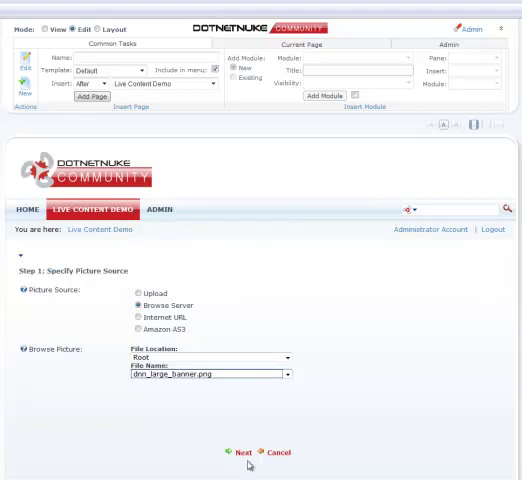
pyautogui.click(245, 452)
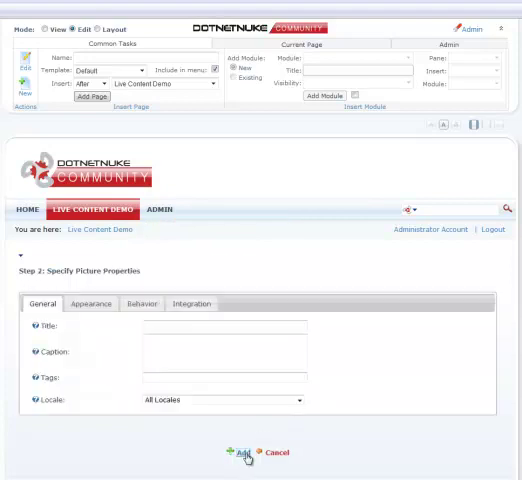
pyautogui.click(241, 452)
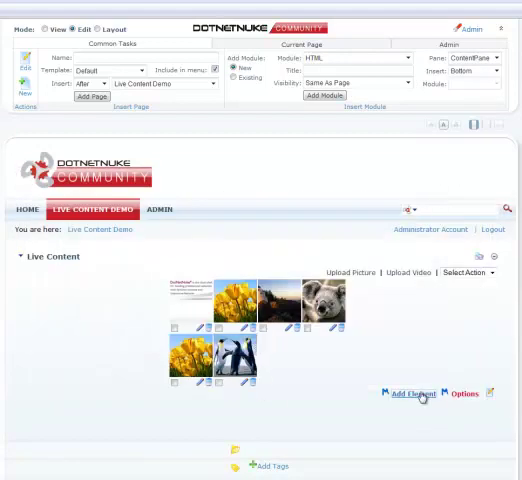
# Step: Add Jellyfish.jpg from the server's Secure Folder as a new ePicture element
pyautogui.click(410, 393)
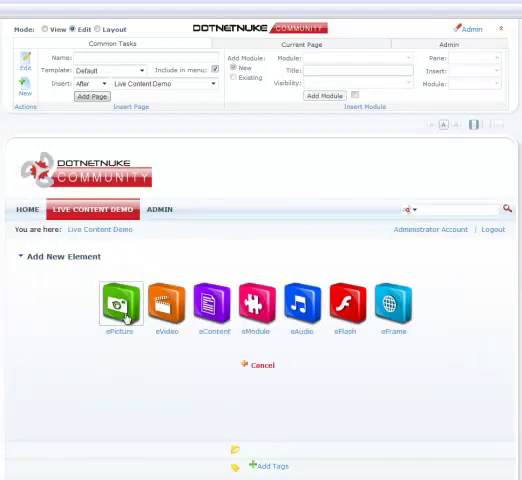
pyautogui.click(119, 303)
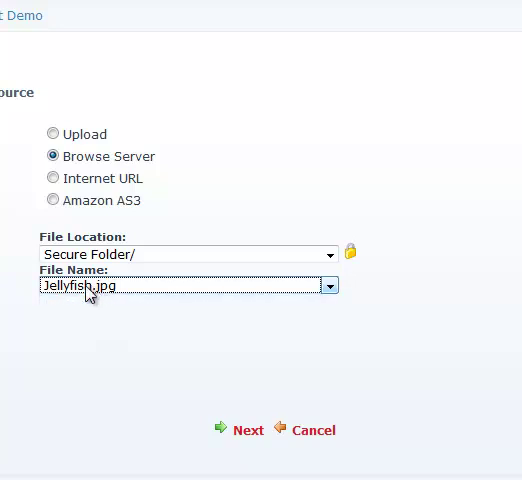
pyautogui.click(248, 430)
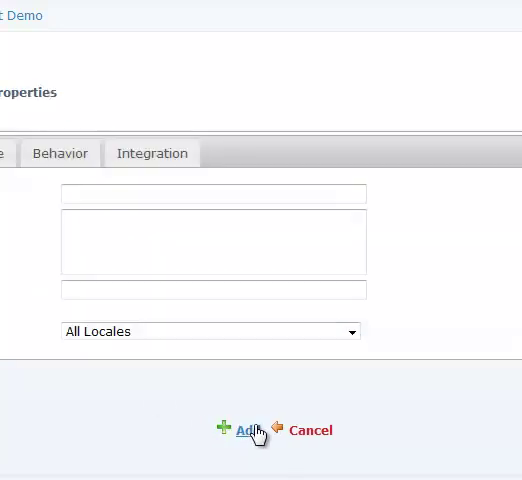
pyautogui.click(249, 430)
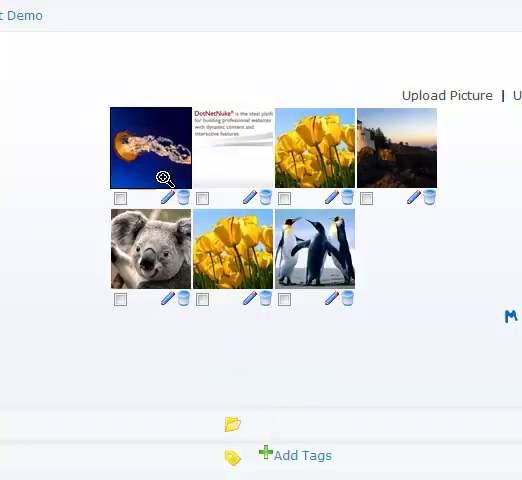
pyautogui.moveTo(398, 318)
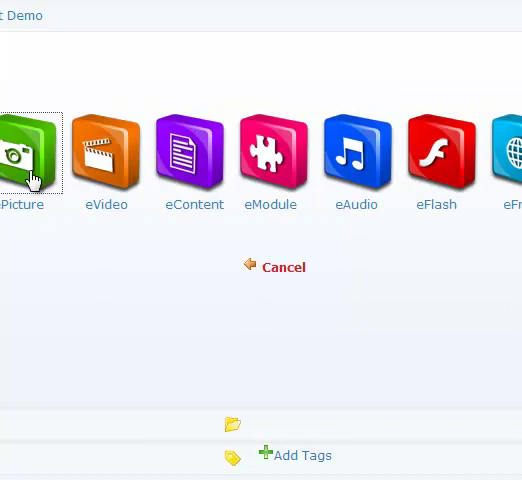
# Step: Add Penguins.jpg from the server's Database Folder as a new ePicture element
pyautogui.click(24, 153)
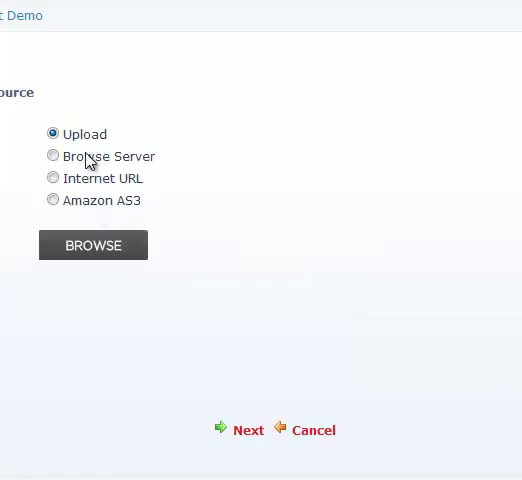
pyautogui.click(53, 156)
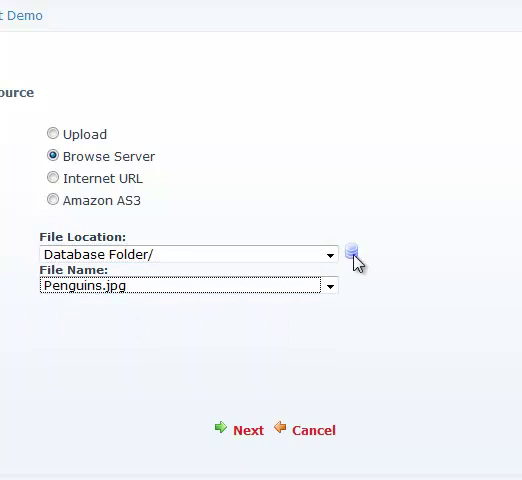
pyautogui.moveTo(249, 431)
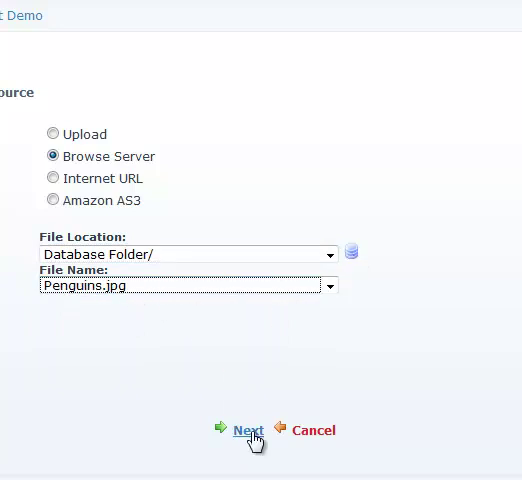
pyautogui.click(248, 430)
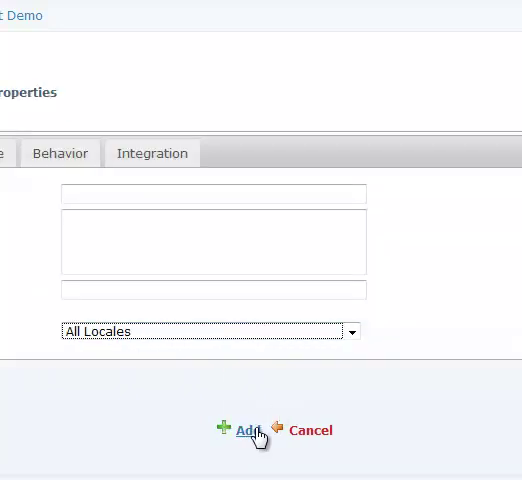
pyautogui.click(248, 430)
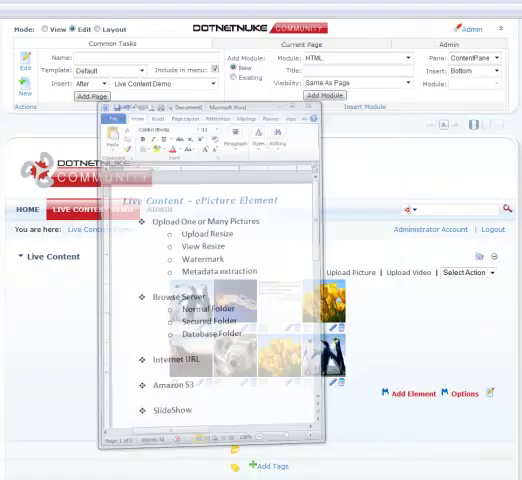
# Step: Start a new ePicture element with Internet URL selected as its source
pyautogui.click(410, 392)
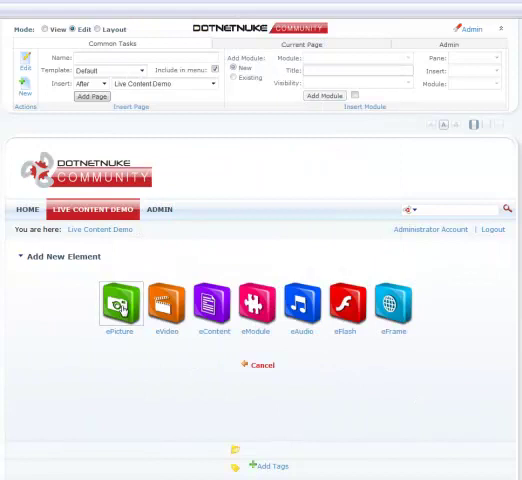
pyautogui.click(119, 303)
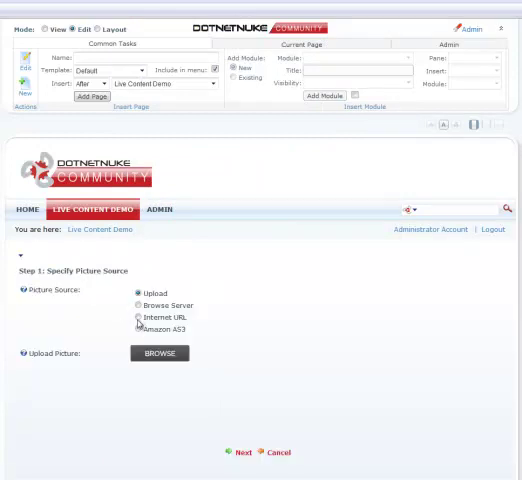
pyautogui.click(132, 320)
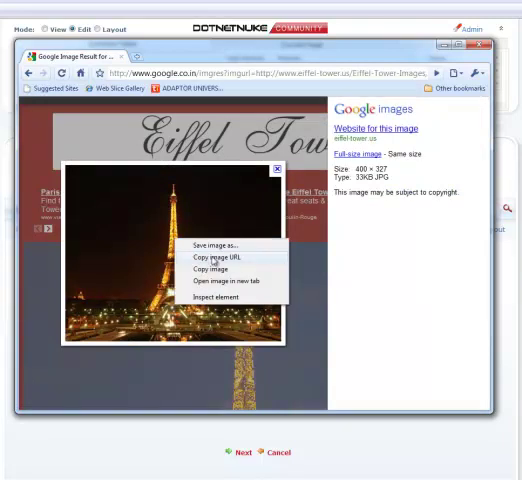
# Step: Copy the image URL of the Eiffel Tower night photo from Google Images
pyautogui.click(420, 68)
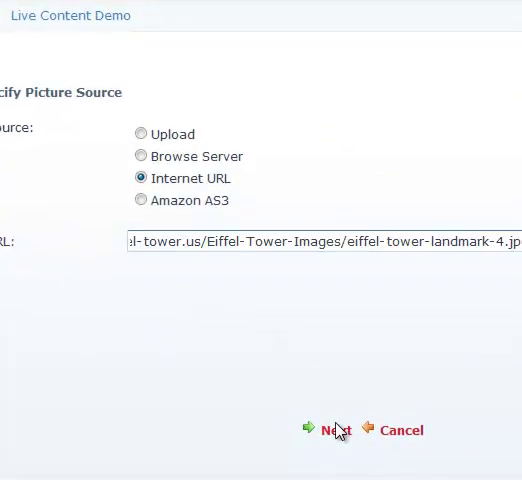
# Step: Add the Eiffel Tower night photo to the gallery from its pasted image URL
pyautogui.click(332, 430)
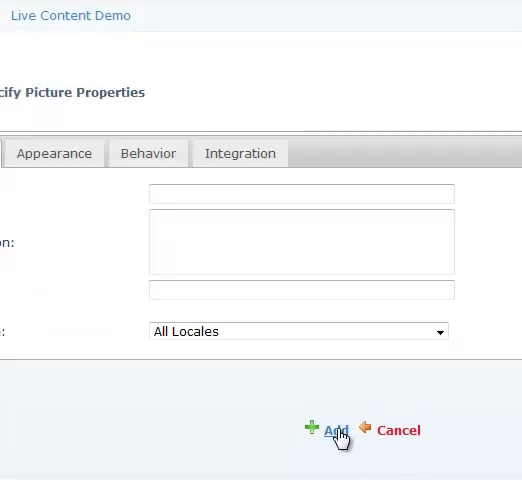
pyautogui.click(332, 430)
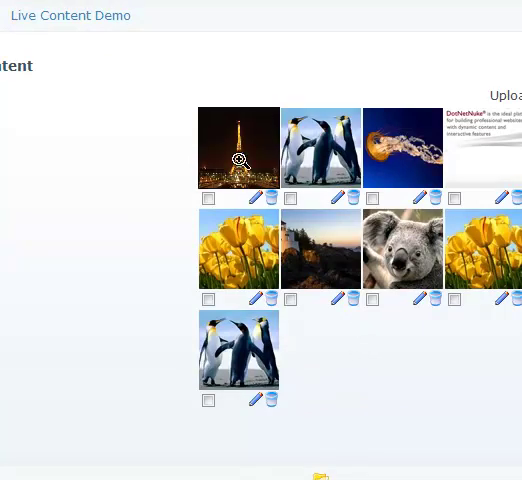
pyautogui.click(237, 147)
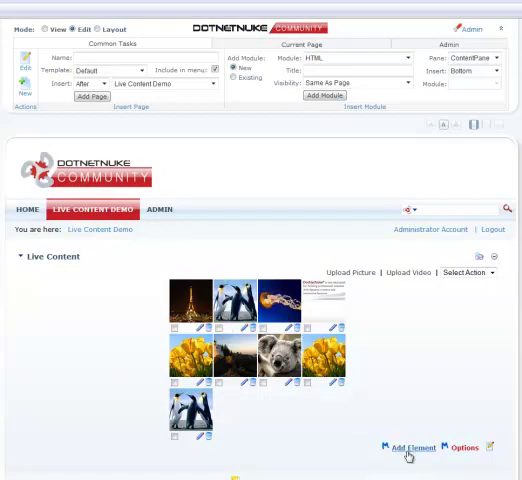
# Step: Abandon the new element and view the Live Content Amazon S3 integration settings
pyautogui.click(407, 446)
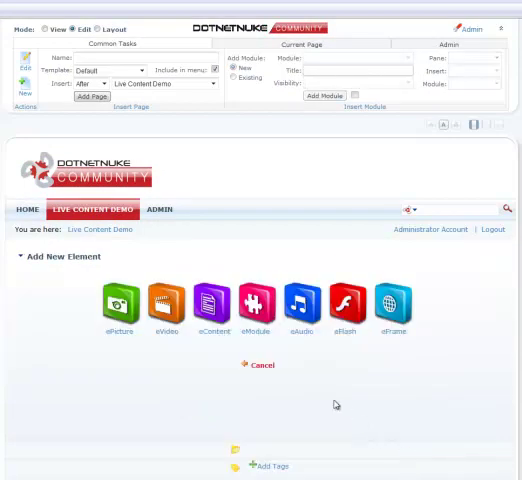
pyautogui.moveTo(336, 404)
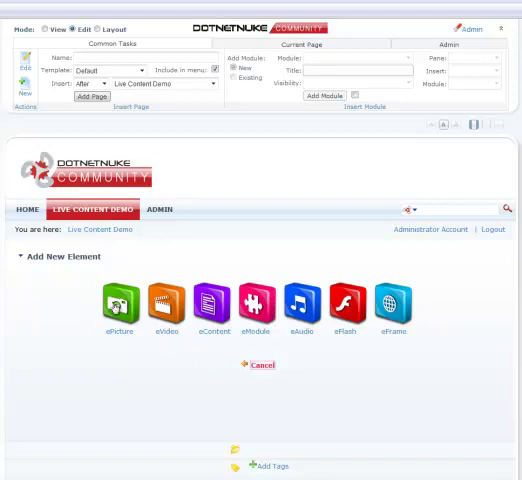
pyautogui.click(118, 305)
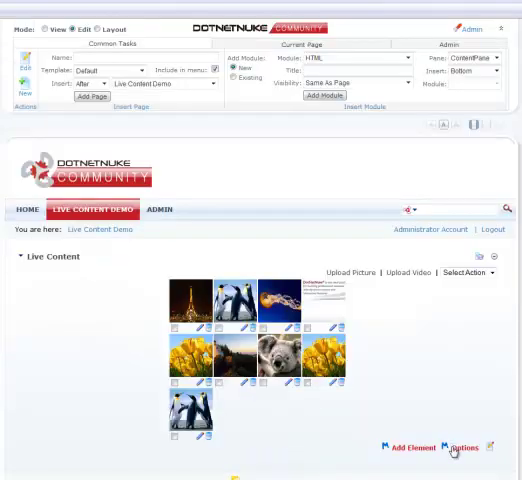
pyautogui.click(461, 447)
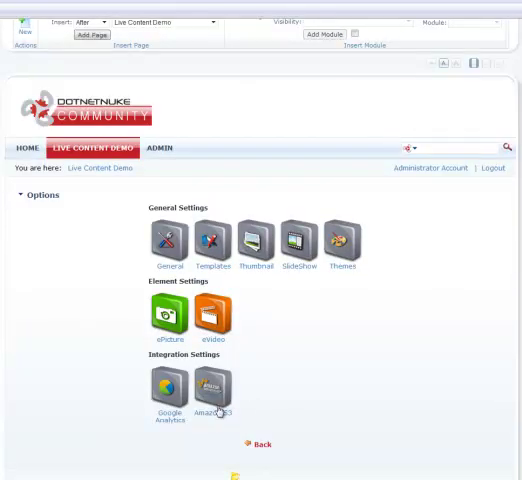
pyautogui.click(212, 387)
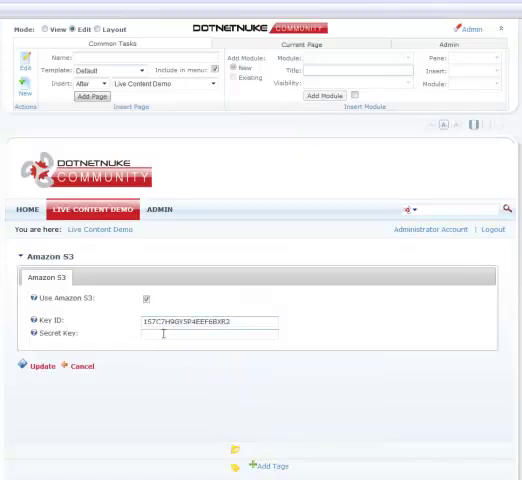
pyautogui.moveTo(140, 379)
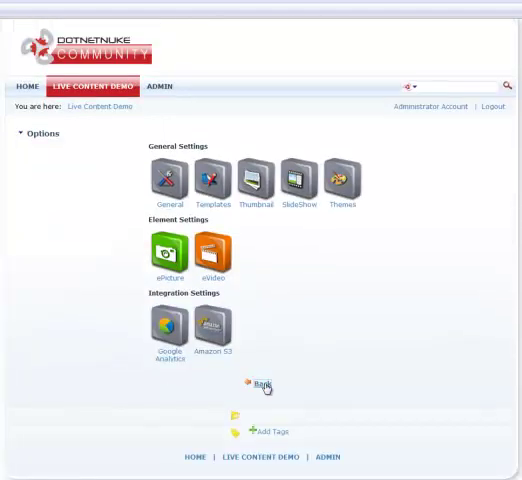
# Step: Add the sparrow picture Bird1.jpg from the dnnmandeeps Amazon S3 bucket
pyautogui.click(260, 387)
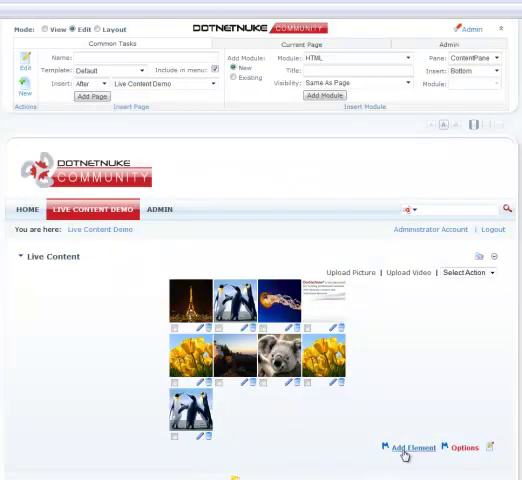
pyautogui.click(400, 446)
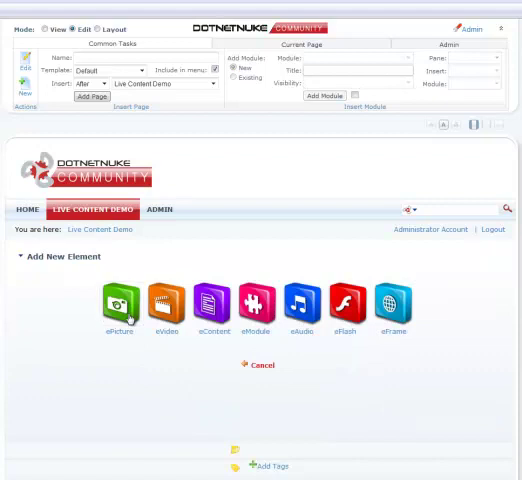
pyautogui.click(118, 302)
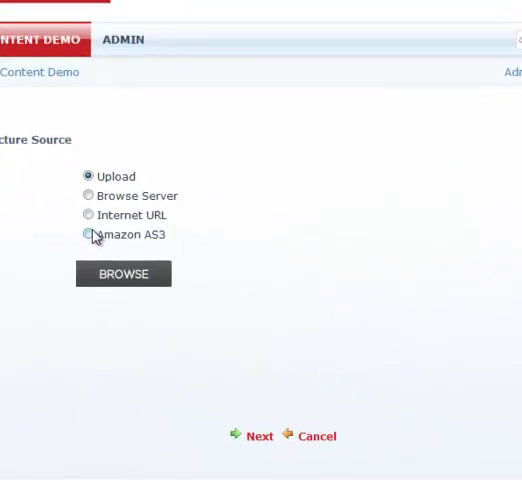
pyautogui.click(85, 235)
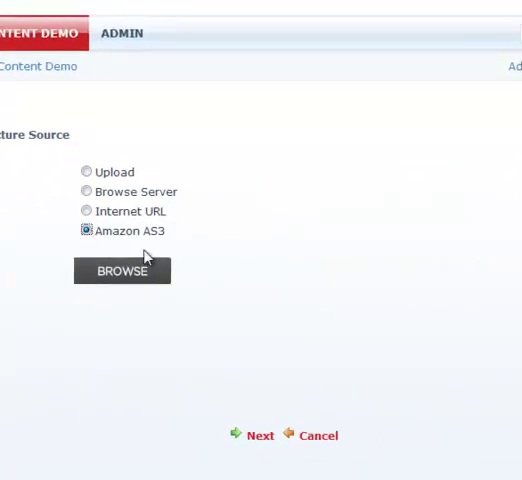
pyautogui.click(332, 280)
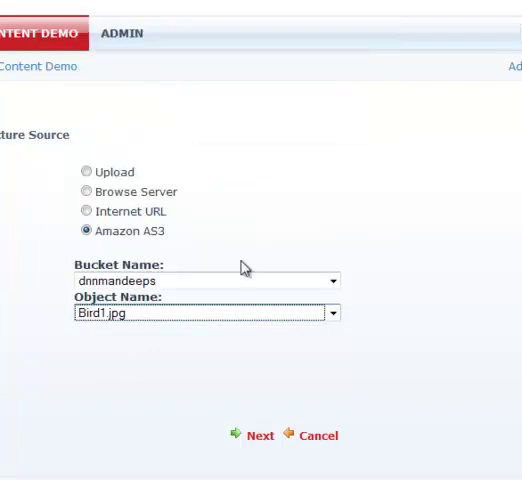
pyautogui.click(259, 435)
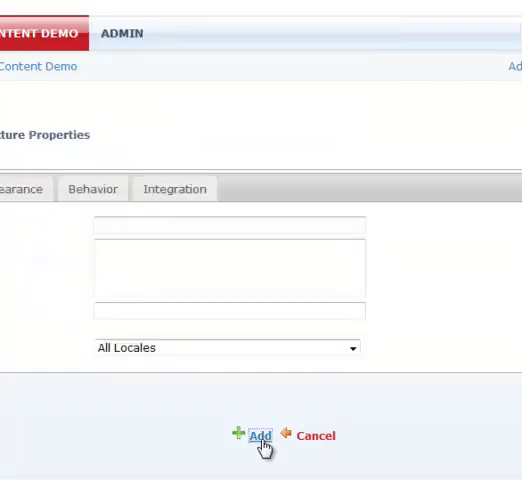
pyautogui.click(258, 435)
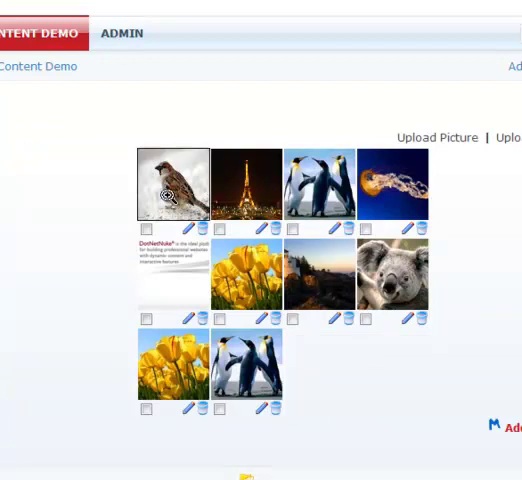
pyautogui.click(173, 183)
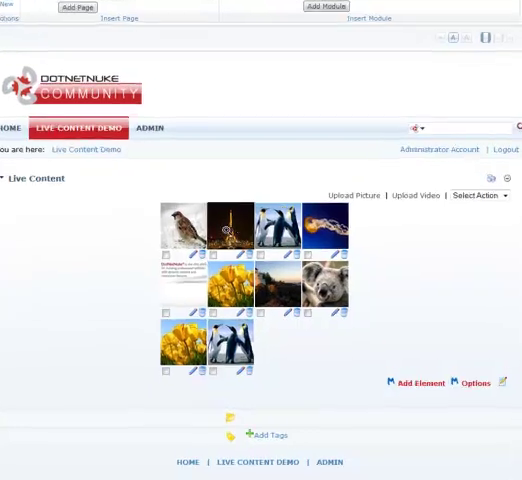
pyautogui.scroll(-3)
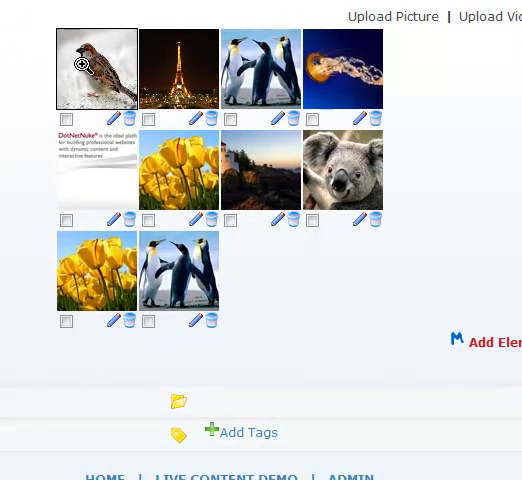
pyautogui.click(96, 67)
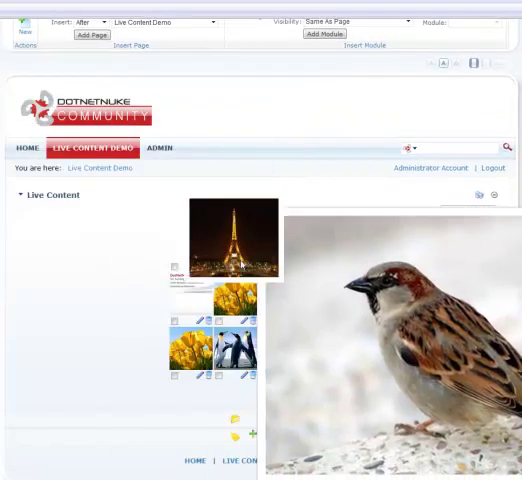
pyautogui.click(236, 233)
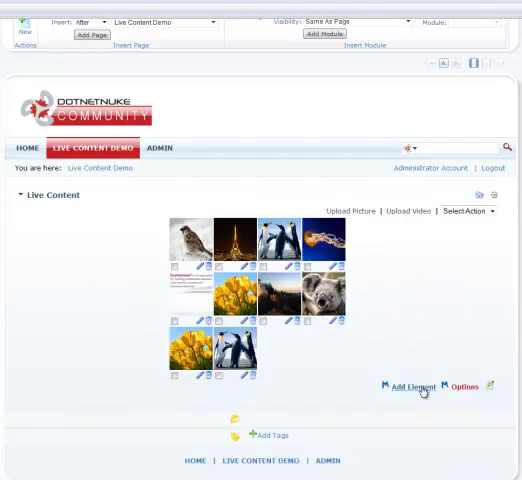
# Step: Turn on Enable Slideshow in the gallery options, then preview and close the penguins slideshow
pyautogui.click(459, 387)
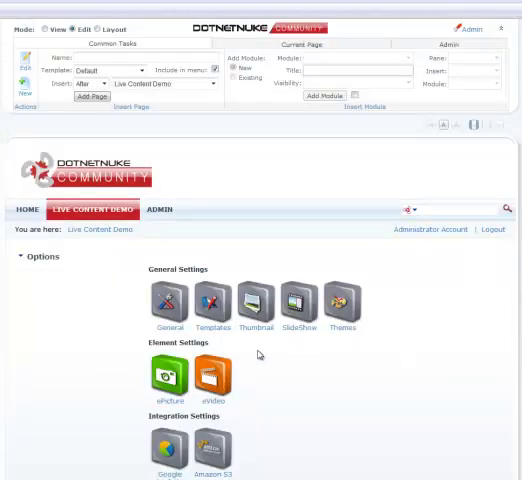
pyautogui.click(298, 303)
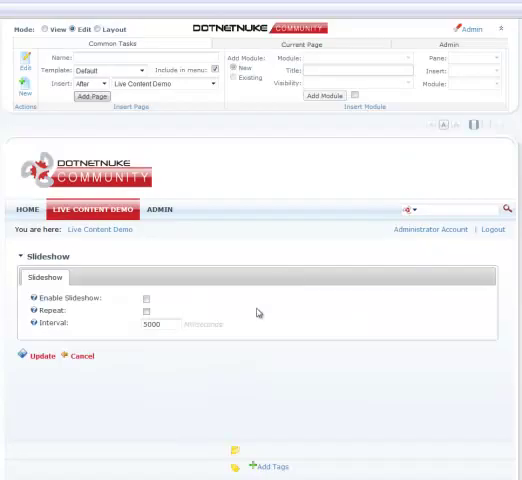
pyautogui.click(150, 301)
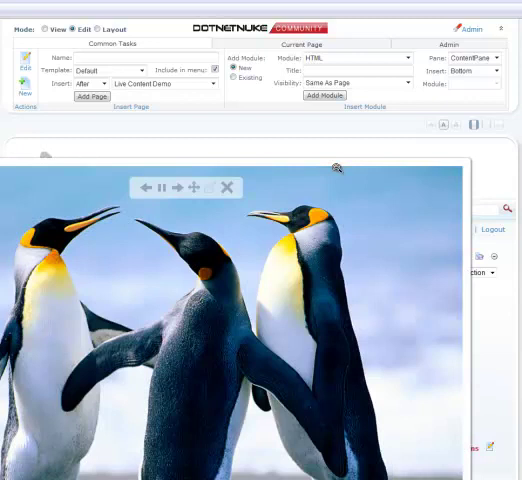
pyautogui.click(227, 188)
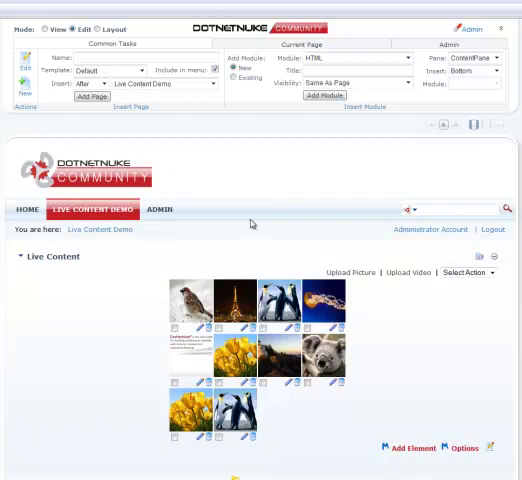
pyautogui.moveTo(240, 234)
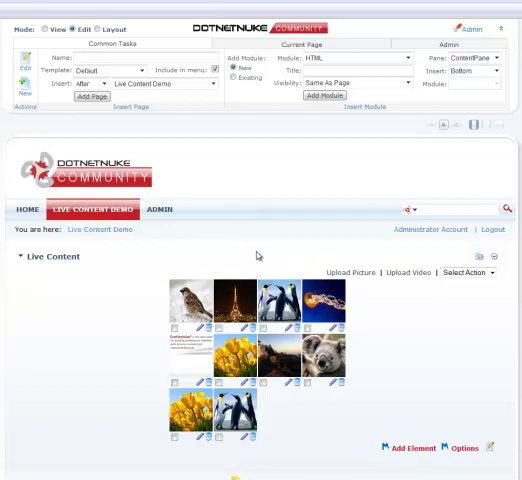
pyautogui.moveTo(200, 336)
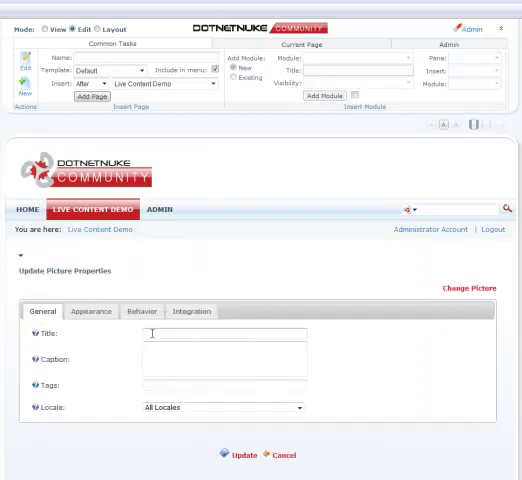
# Step: Give the sparrow picture title 'Sparrow', caption 'Beautiful Bird' and tags 'Bird,Nature'
pyautogui.write('Sap')
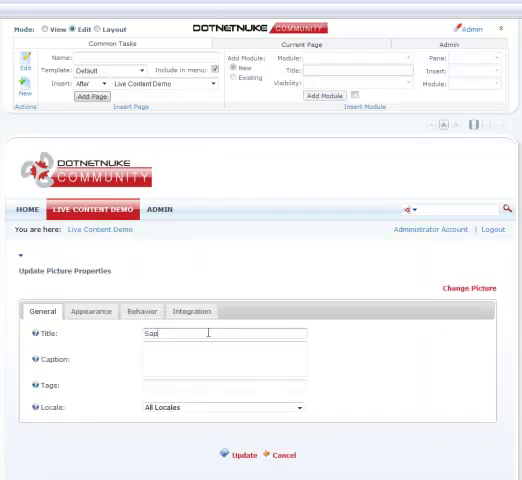
pyautogui.write('Sparrow')
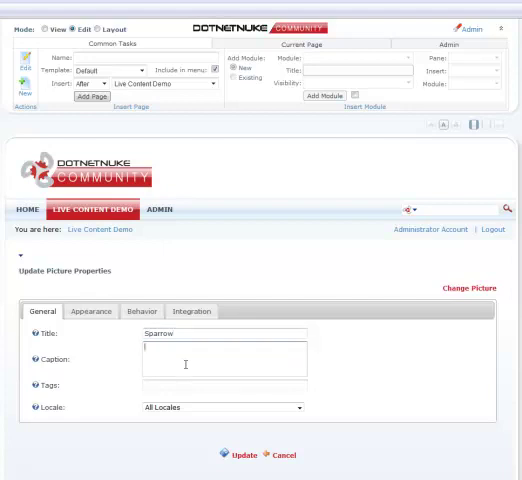
pyautogui.write('Beautiful')
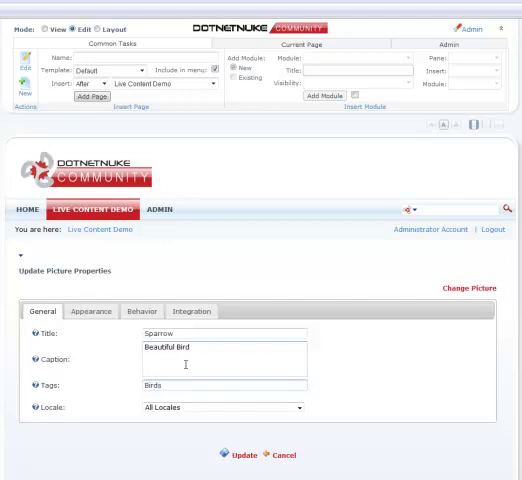
pyautogui.write('Bird,Nature')
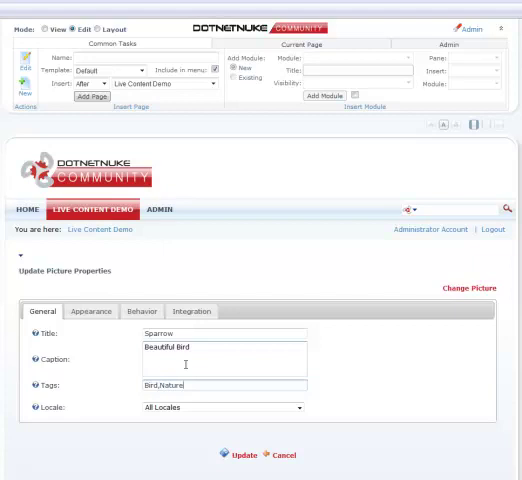
pyautogui.scroll(-3)
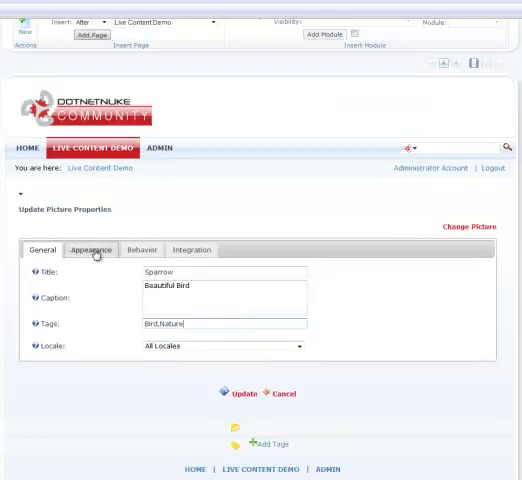
# Step: Enable LightBox in the sparrow's Appearance settings and save its properties
pyautogui.click(93, 250)
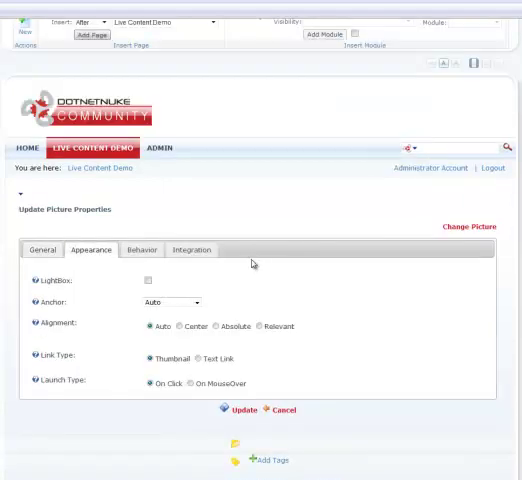
pyautogui.click(148, 281)
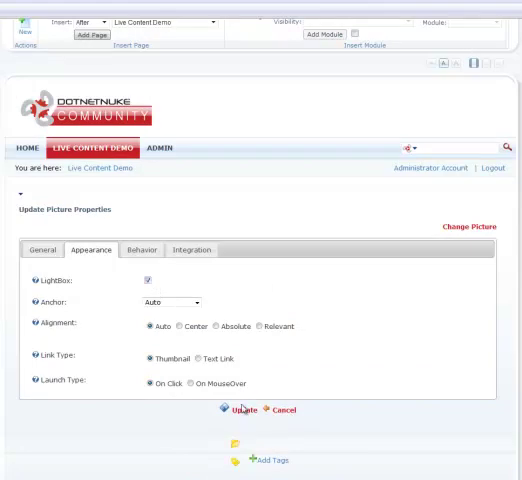
pyautogui.click(238, 409)
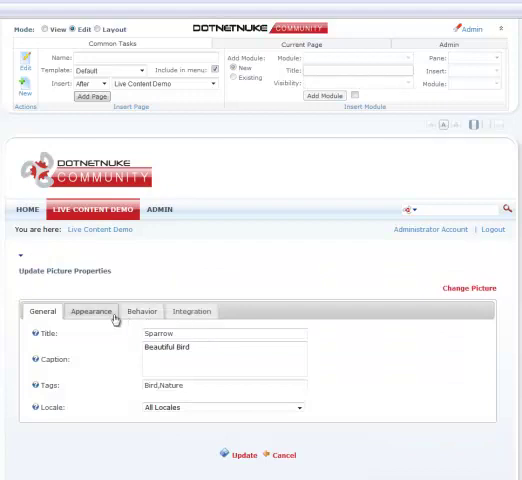
# Step: Open the sparrow thumbnail in the lightbox to check its title and caption, then close it
pyautogui.click(91, 312)
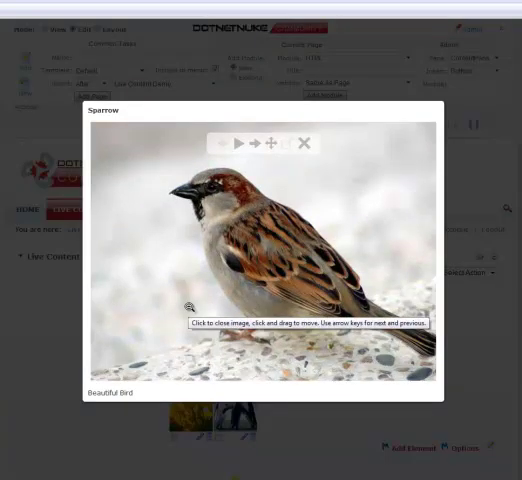
pyautogui.click(306, 144)
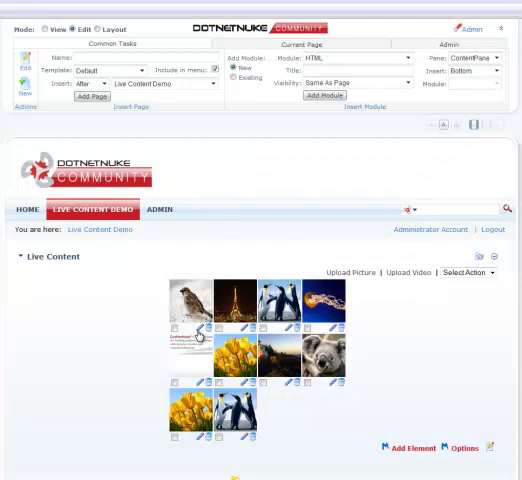